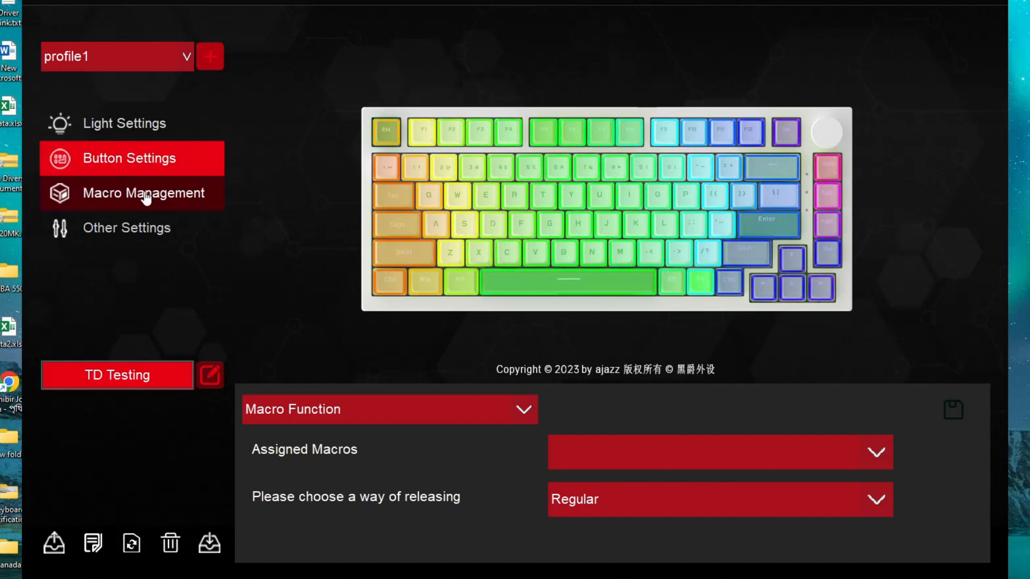
# Step: Open the Macro Management page in the sidebar
pyautogui.click(142, 192)
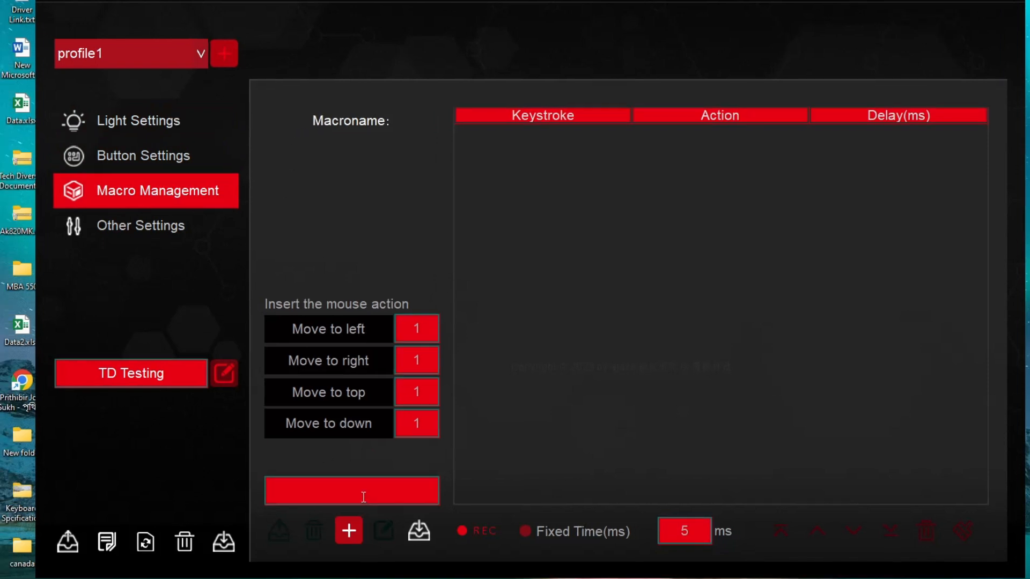
# Step: Name the new macro 'TD testing' and confirm it
pyautogui.write('TD testi')
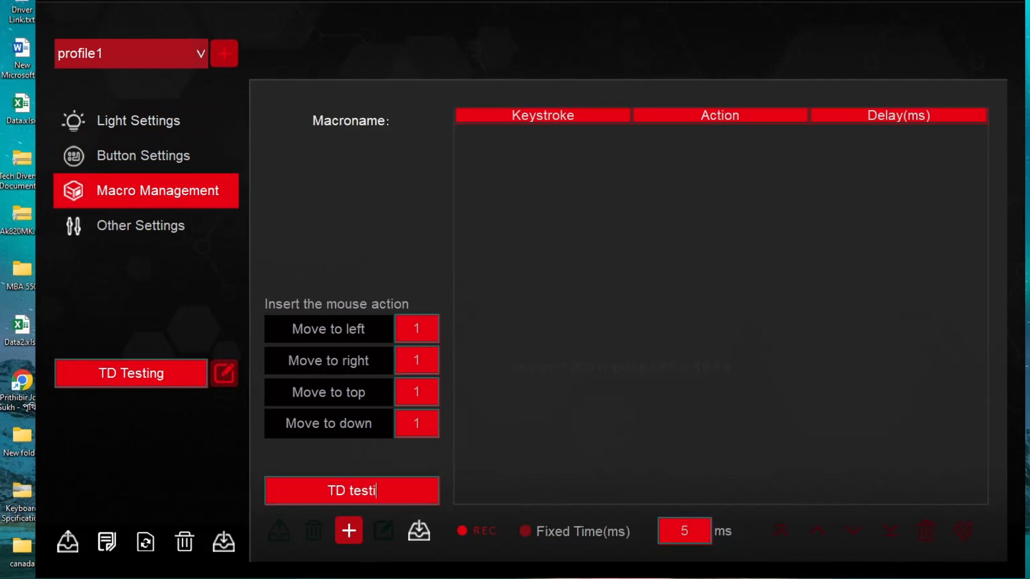
pyautogui.click(349, 530)
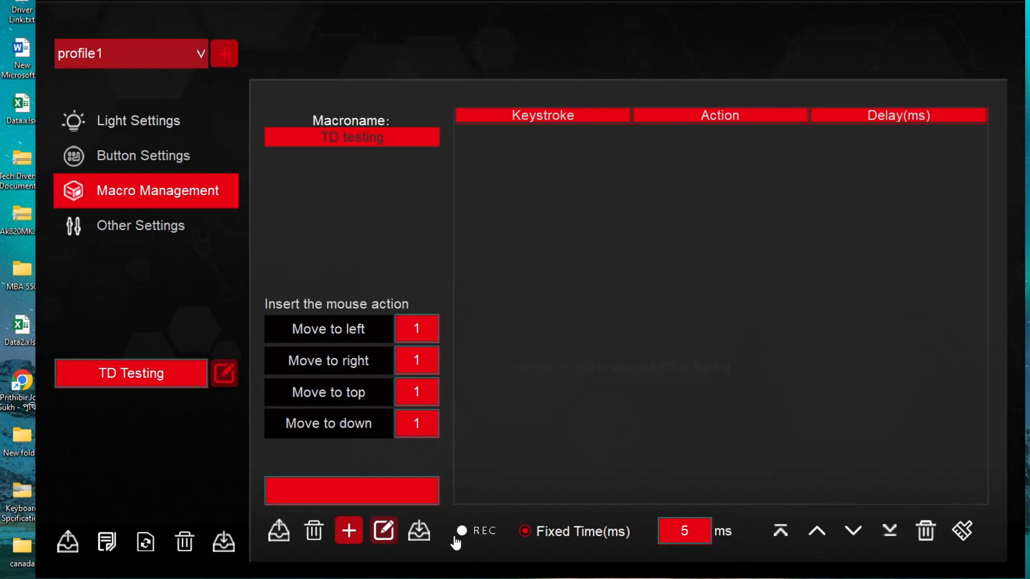
# Step: Record the Space, Shift, B, E, S, T keystrokes into the macro
pyautogui.click(474, 531)
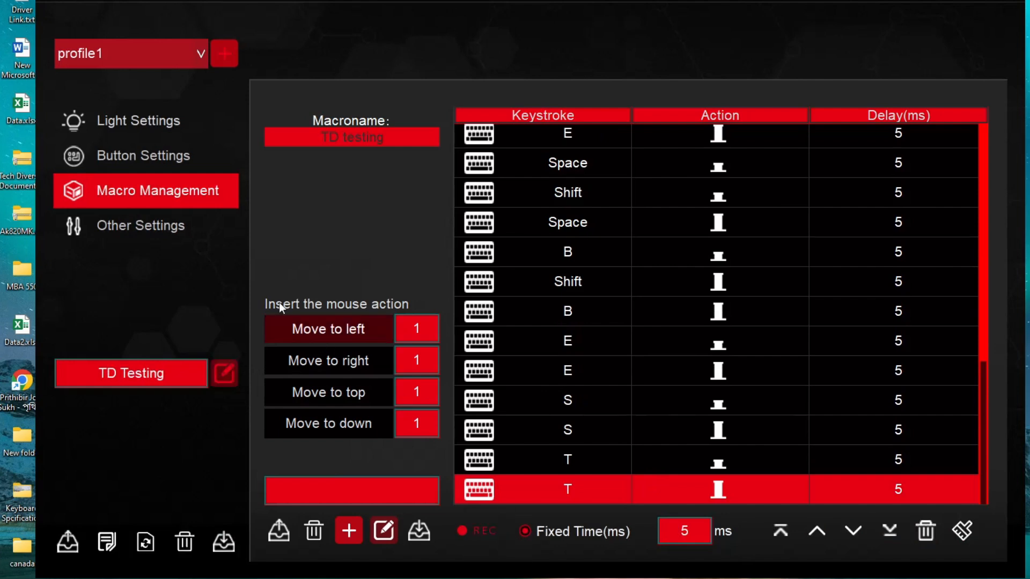
# Step: In Button Settings, set the F12 key's function type to Macro Function
pyautogui.click(144, 156)
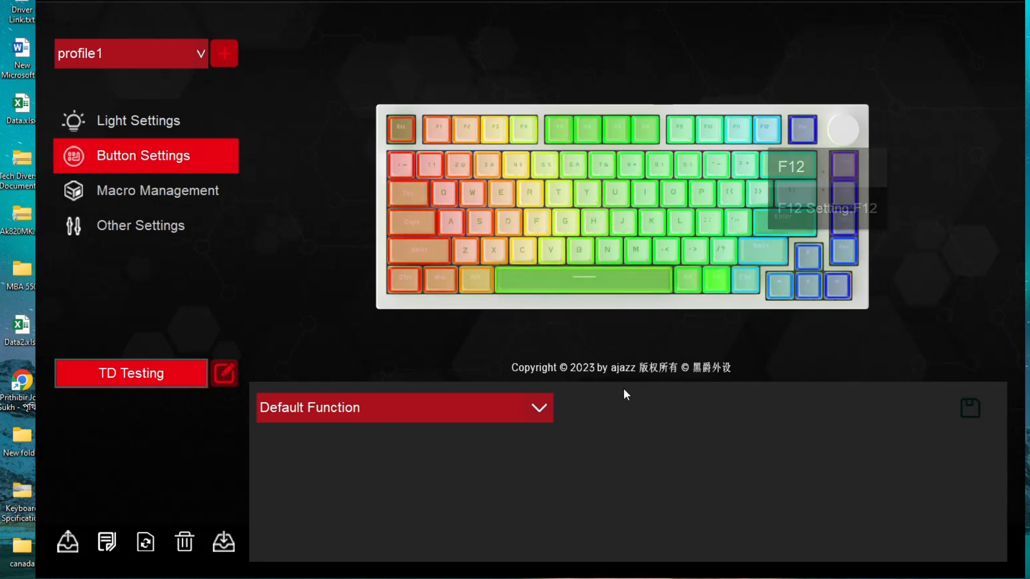
pyautogui.click(538, 407)
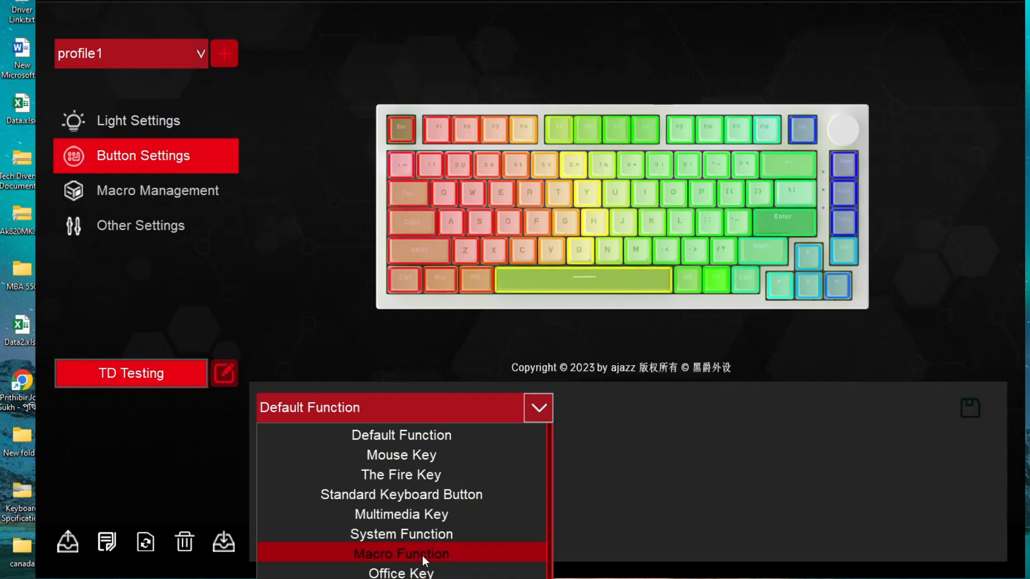
pyautogui.click(401, 552)
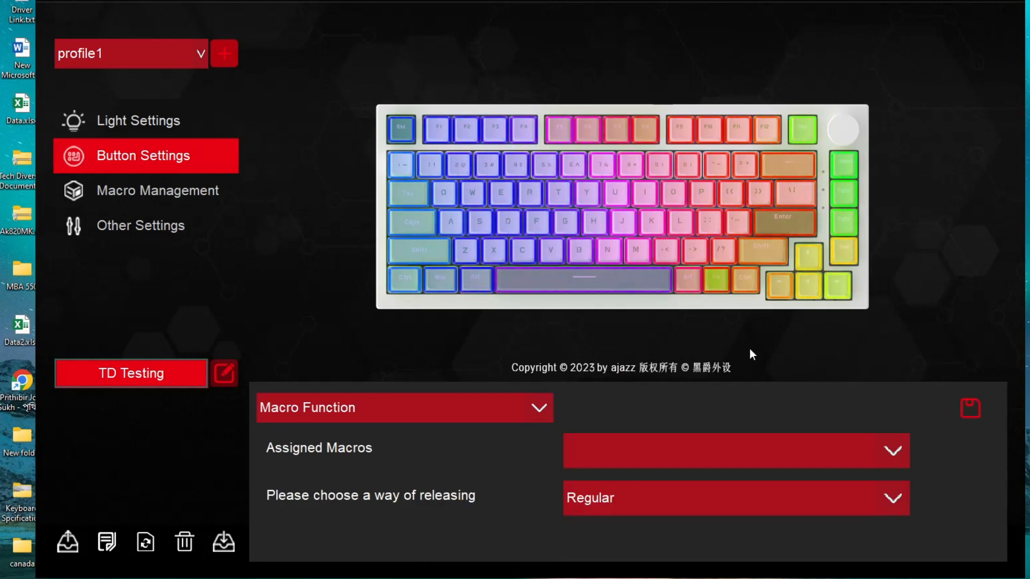
# Step: Choose 'TD testing' from the Assigned Macros list for F12
pyautogui.click(891, 450)
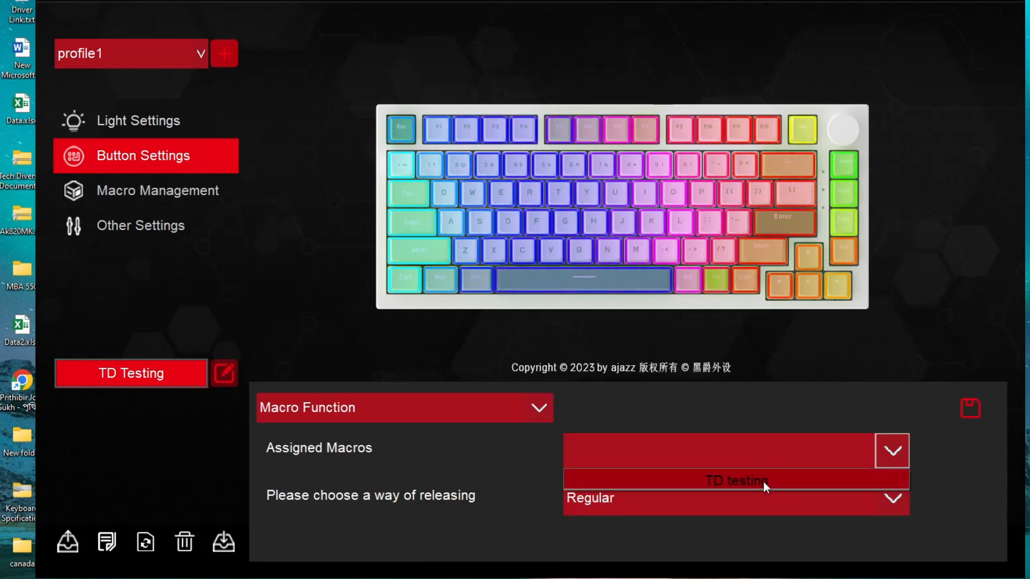
pyautogui.click(734, 480)
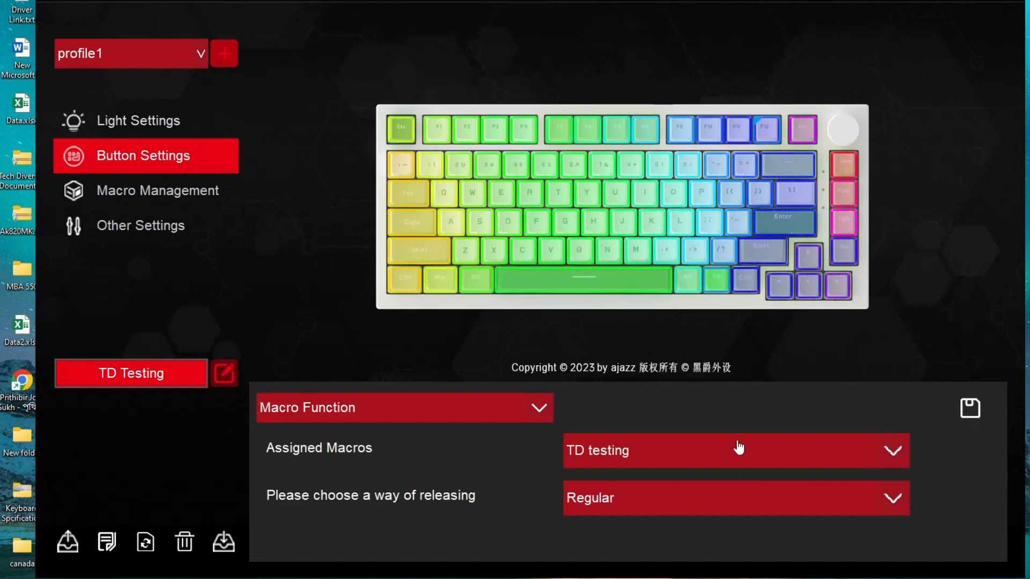